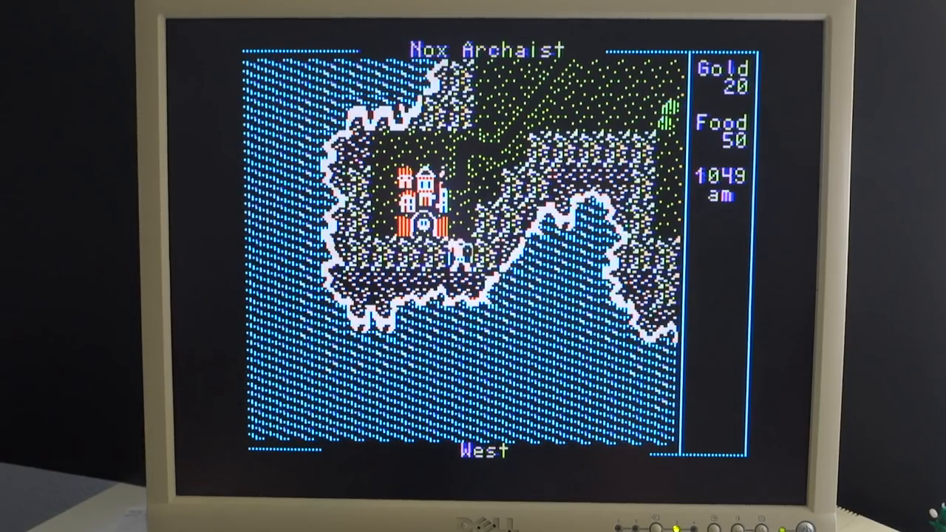
Step: Choose option R, Train Trip, from the Sound Effects Demo list of twenty effects
key("Up")
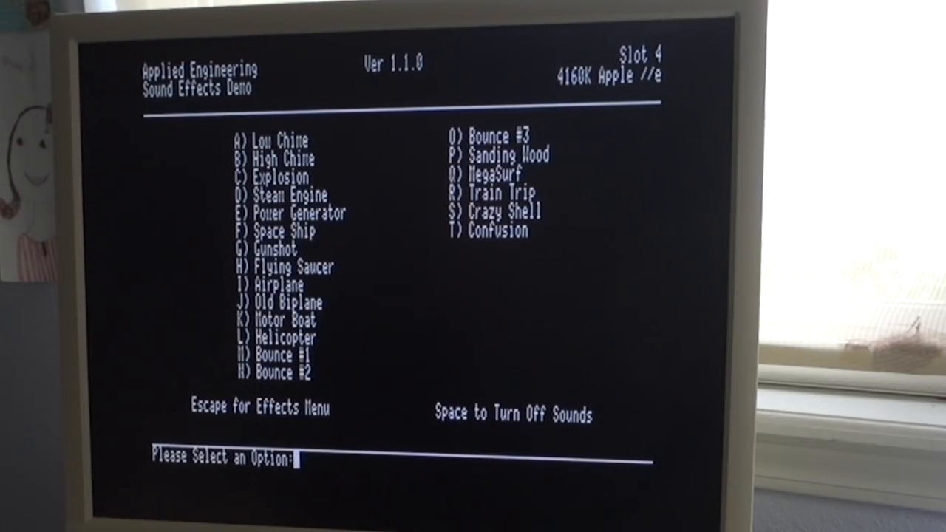
type("R")
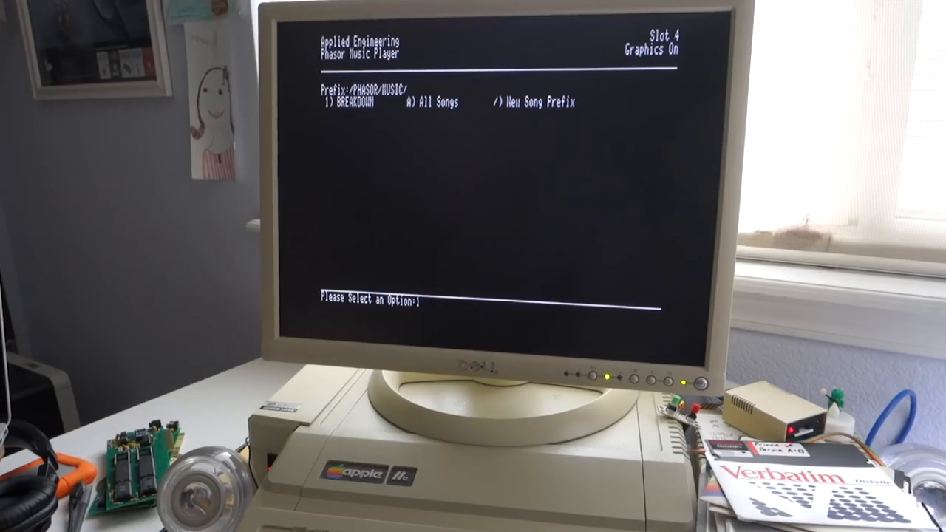
Step: Select song 1, BREAKDOWN, from the /PHASOR/MUSIC/ folder for playback
type("1")
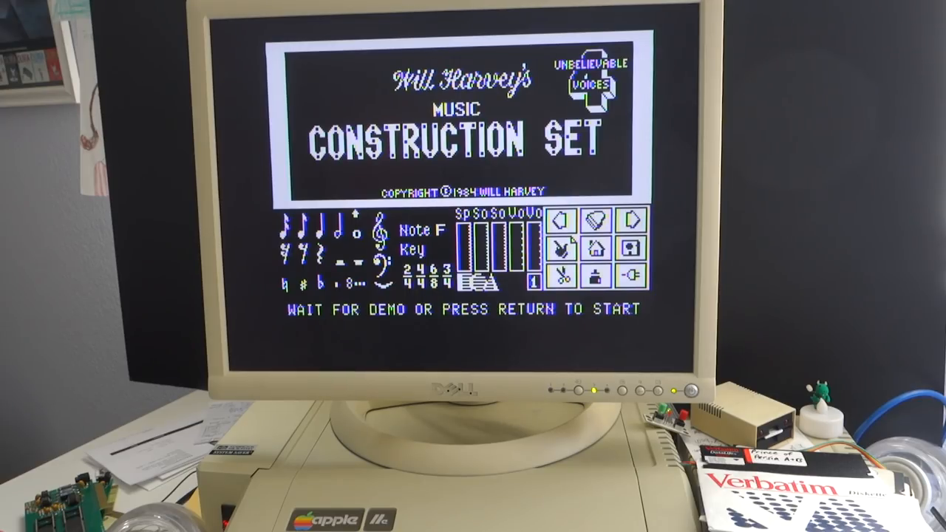
Step: Leave the title screen to show the two-line demo score in the key of F
key("return")
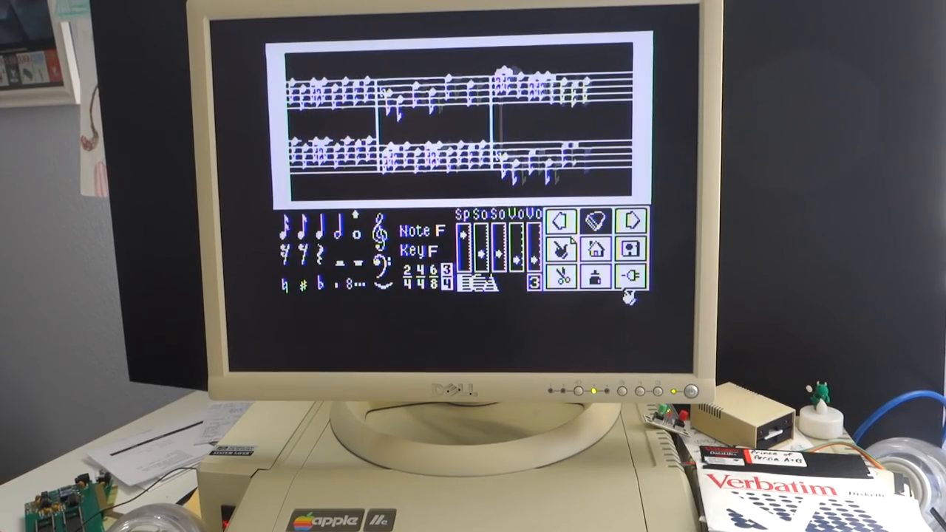